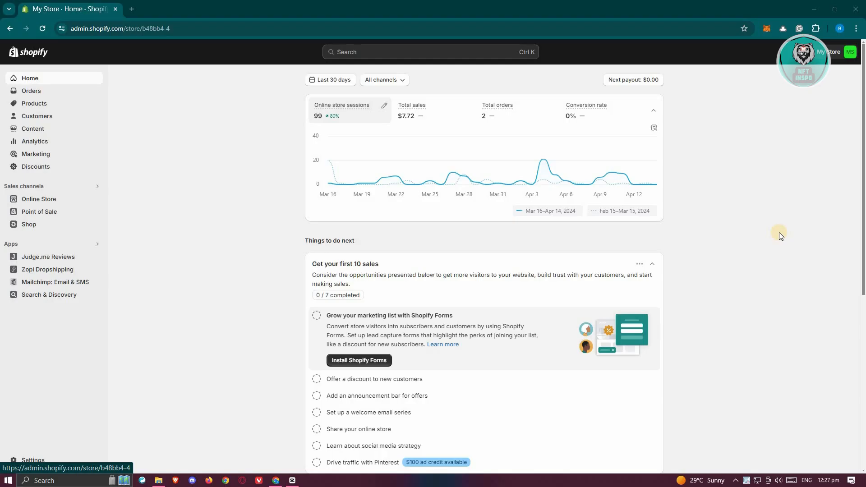
{"action": "mouse_move", "coordinate": [612, 233]}
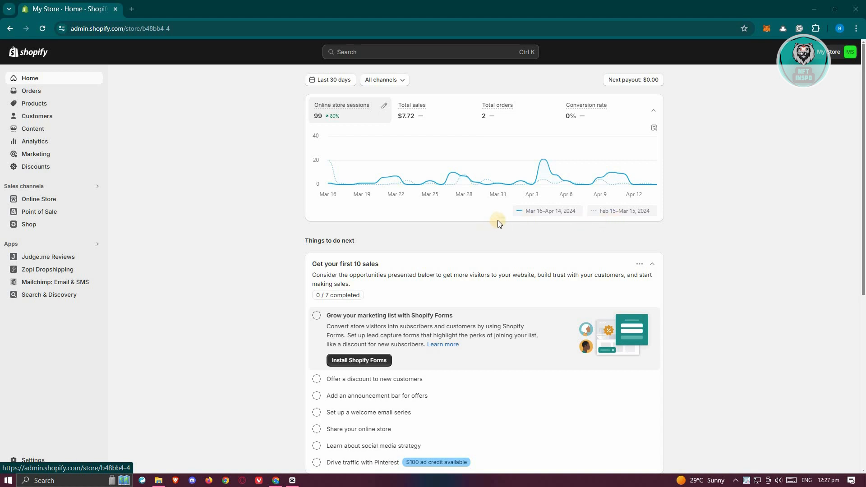
{"action": "mouse_move", "coordinate": [103, 42]}
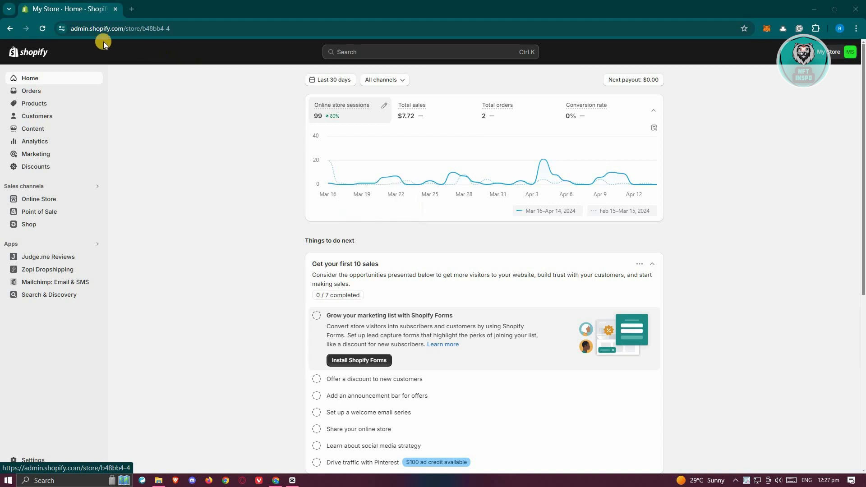
{"action": "mouse_move", "coordinate": [95, 44]}
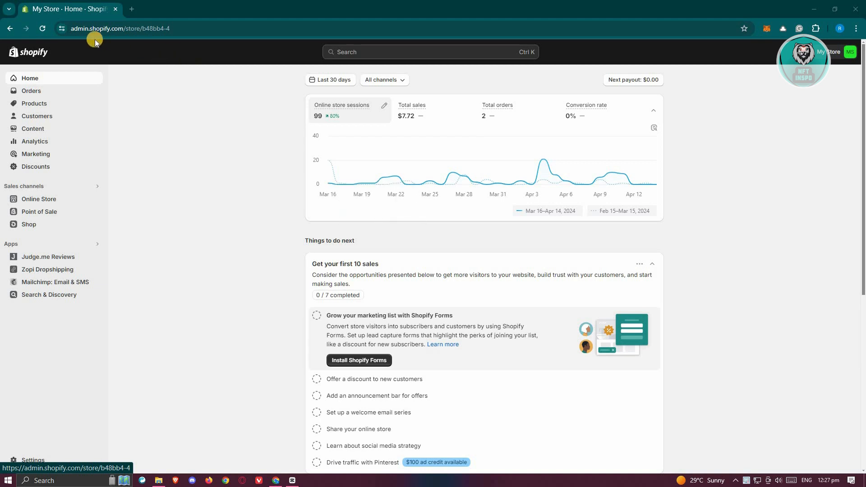
{"action": "mouse_move", "coordinate": [79, 51]}
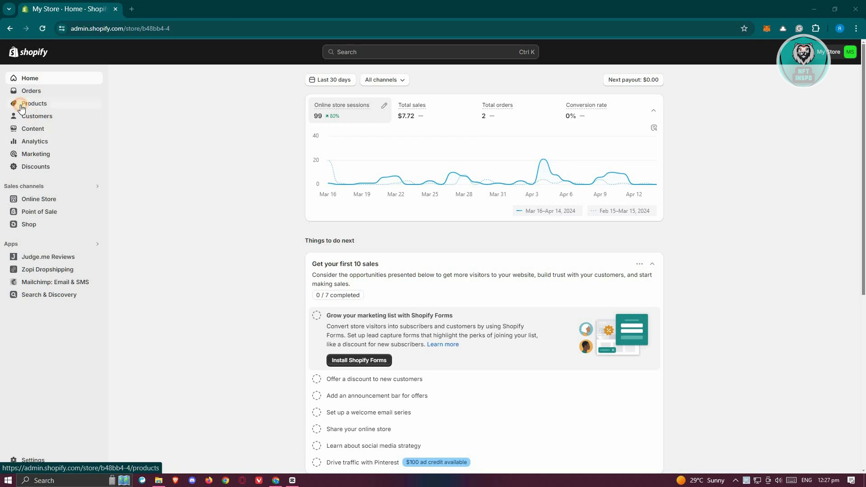
Open the T-SHIRT product from Products and select both its White and Black variants
{"action": "left_click", "coordinate": [34, 103]}
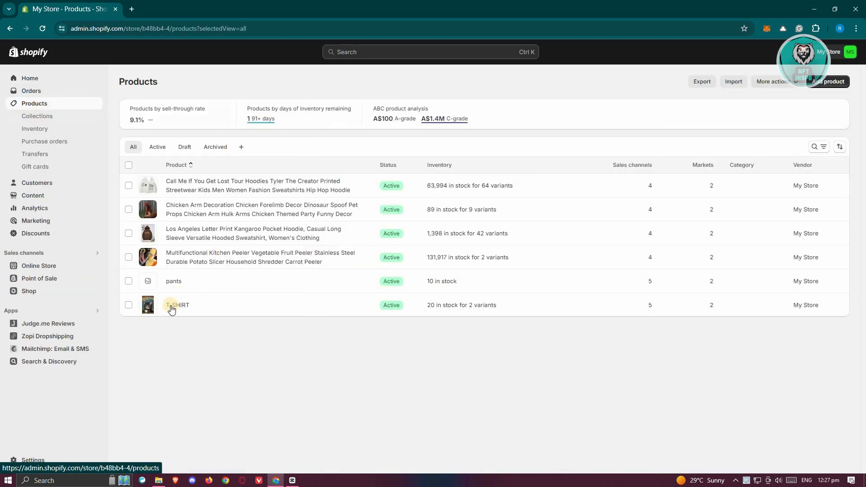
{"action": "left_click", "coordinate": [178, 305]}
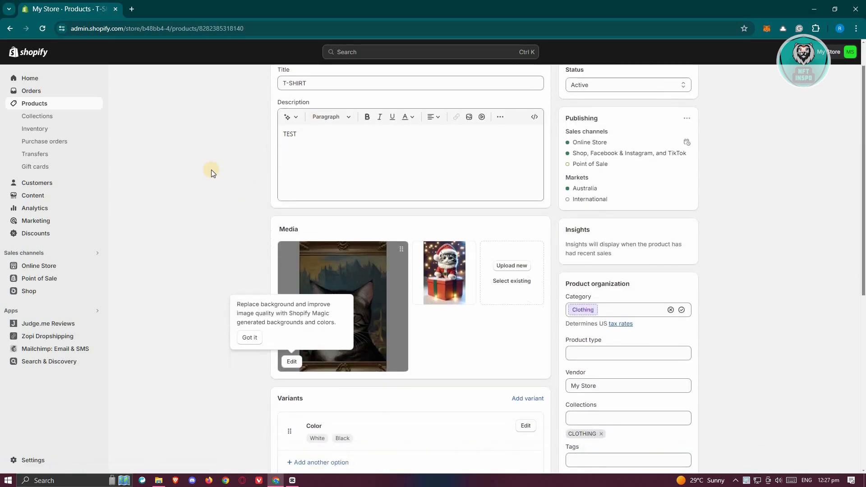
{"action": "scroll", "scroll_direction": "down", "scroll_amount": 3}
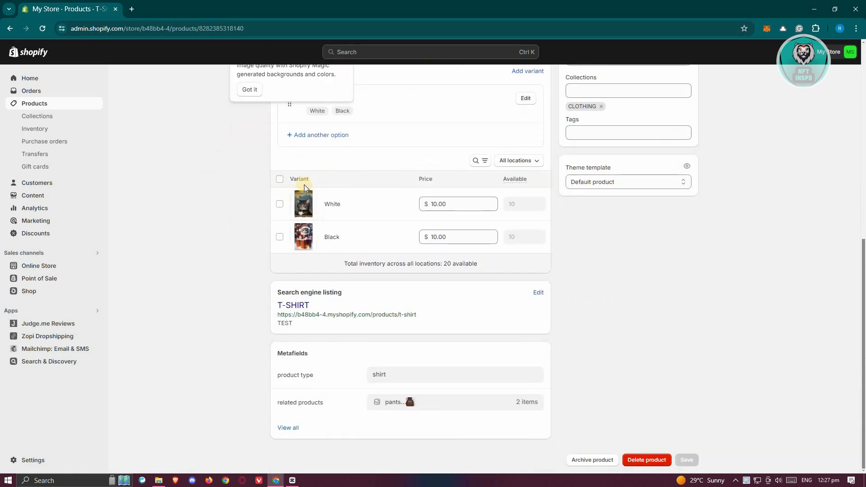
{"action": "left_click", "coordinate": [279, 181]}
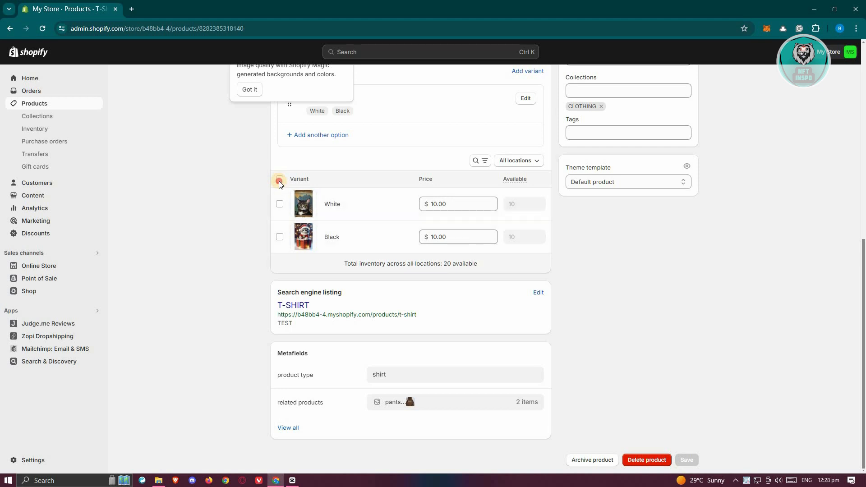
{"action": "left_click", "coordinate": [279, 181]}
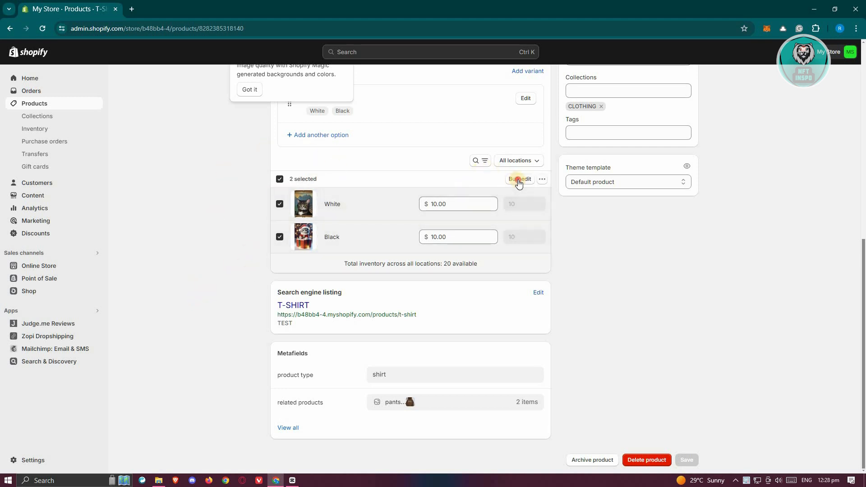
Bulk edit the two T-SHIRT variants and add the Compare-at price column to the grid
{"action": "left_click", "coordinate": [518, 179]}
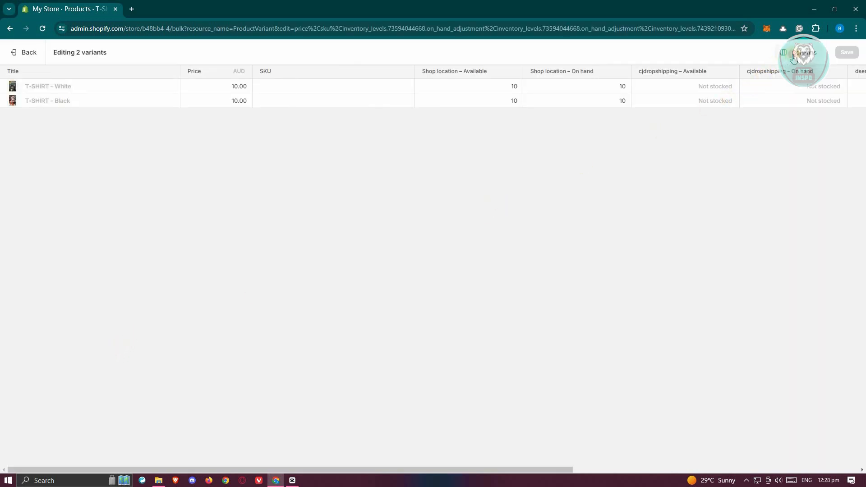
{"action": "left_click", "coordinate": [802, 52]}
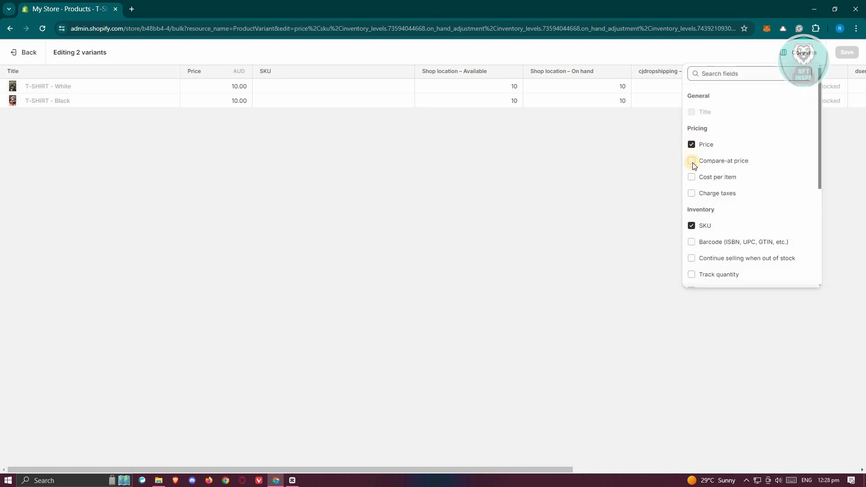
{"action": "left_click", "coordinate": [691, 160]}
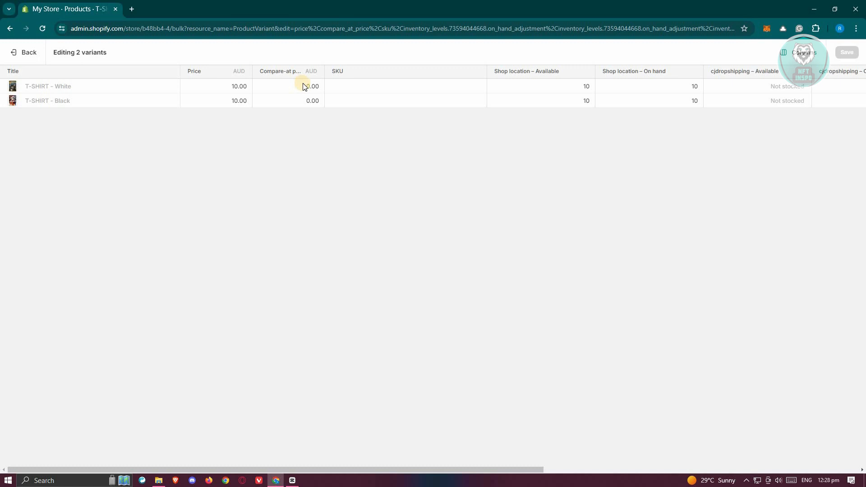
{"action": "left_click", "coordinate": [297, 86]}
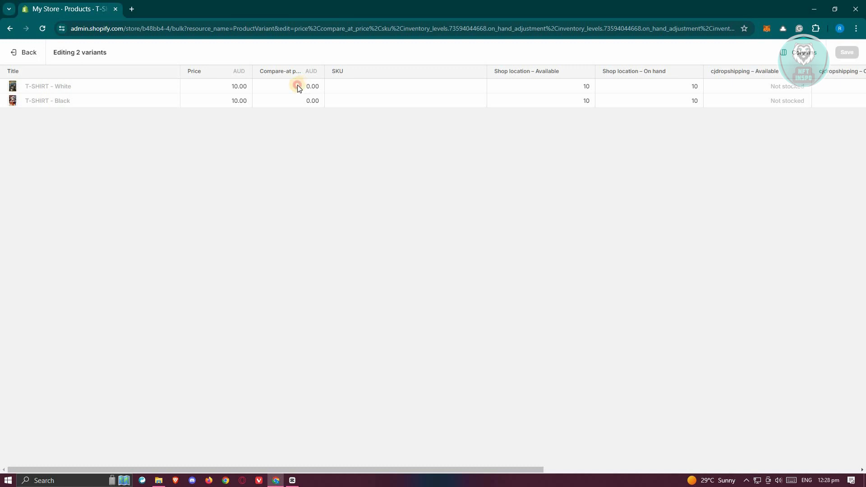
Enter 15.00 as the compare-at price for the White and Black variants and save
{"action": "left_click", "coordinate": [297, 87]}
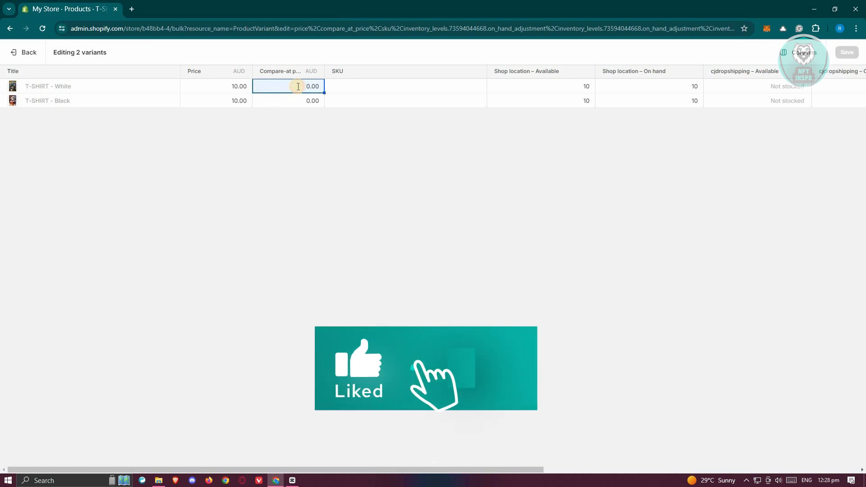
{"action": "type", "text": "15"}
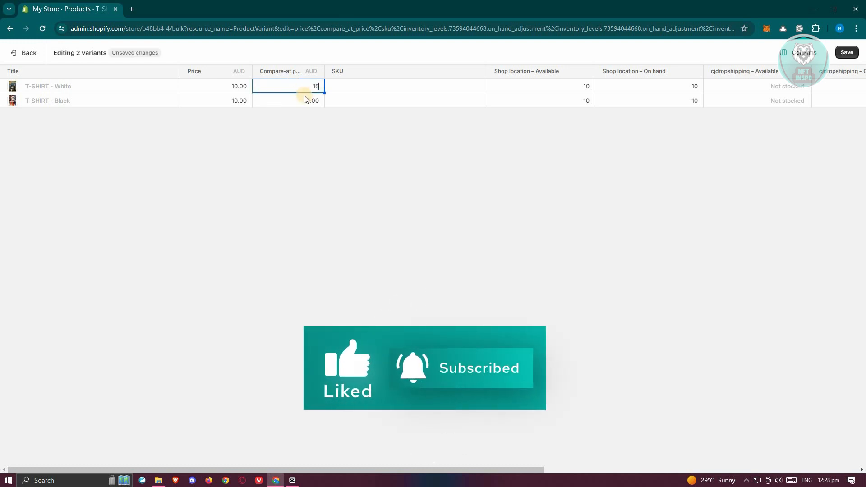
{"action": "left_click", "coordinate": [305, 101]}
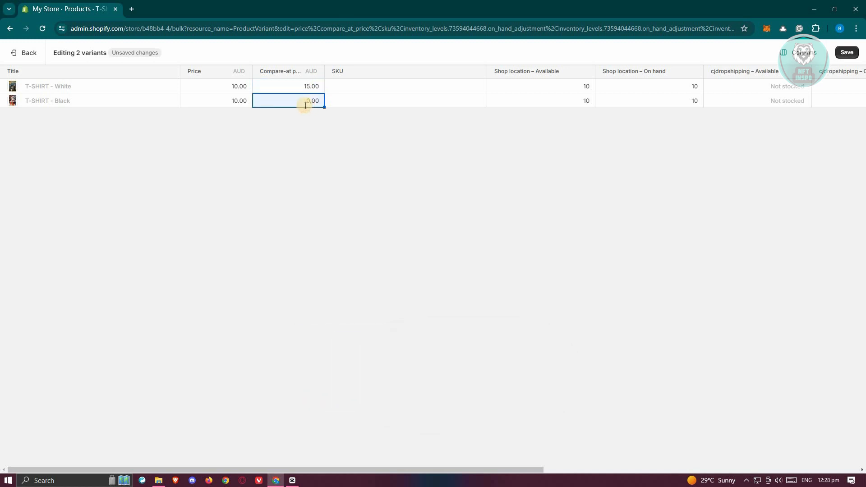
{"action": "type", "text": "15.00"}
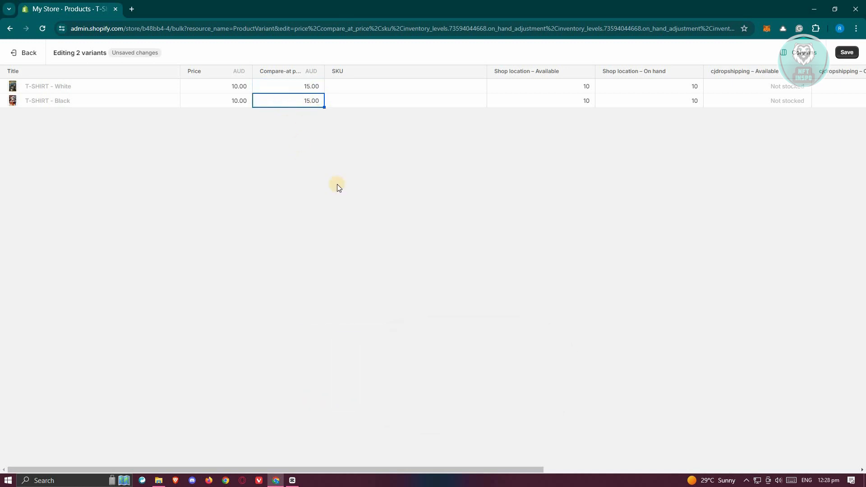
{"action": "mouse_move", "coordinate": [231, 283]}
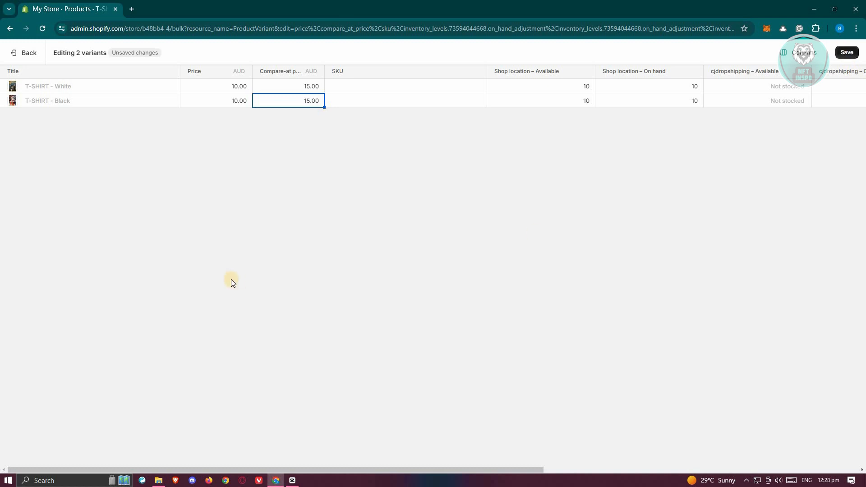
{"action": "left_click", "coordinate": [846, 52]}
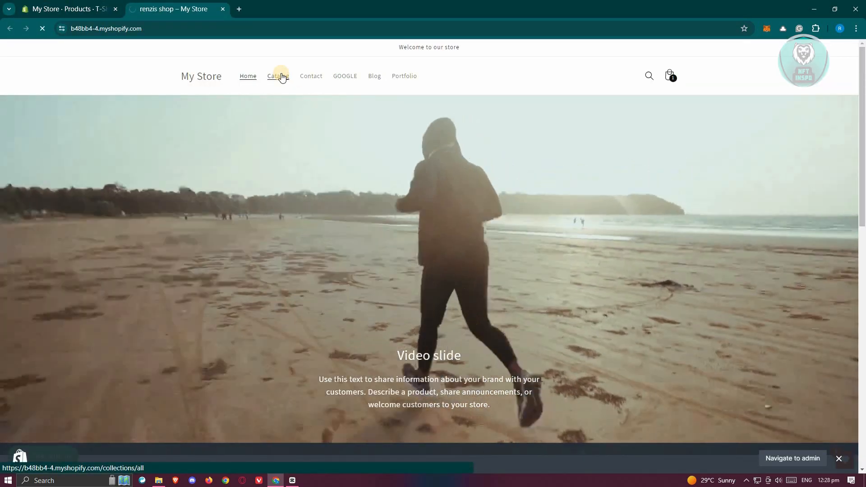
Open the T-SHIRT product page from the storefront catalog, showing 15.00 struck through beside 10.00
{"action": "left_click", "coordinate": [278, 76]}
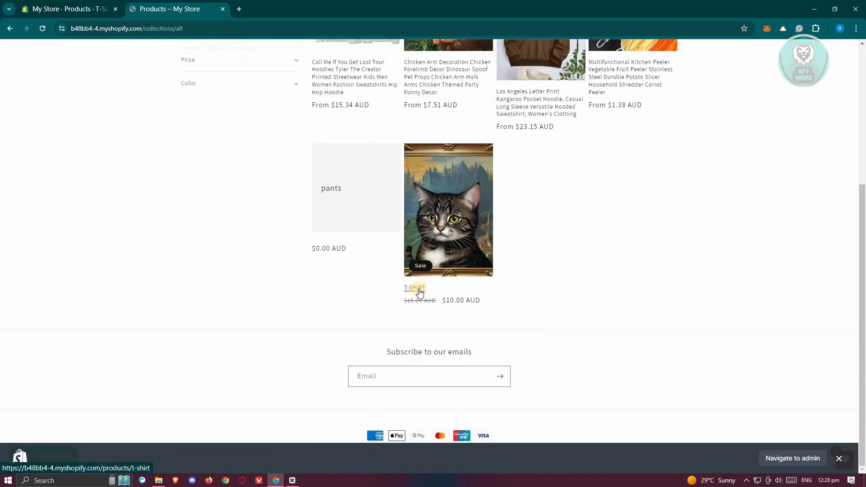
{"action": "mouse_move", "coordinate": [409, 309]}
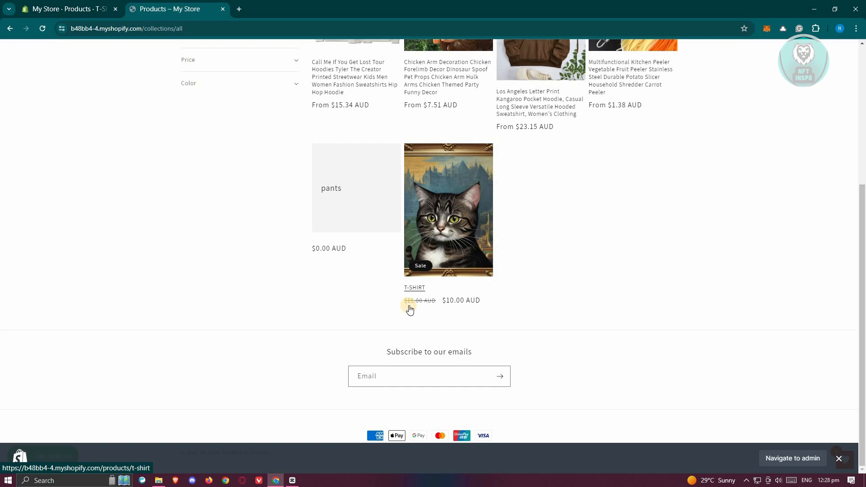
{"action": "mouse_move", "coordinate": [467, 307]}
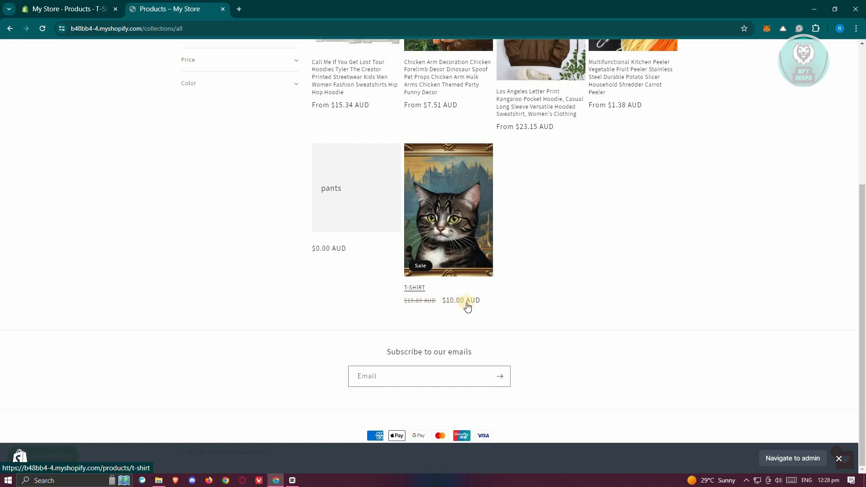
{"action": "mouse_move", "coordinate": [415, 287]}
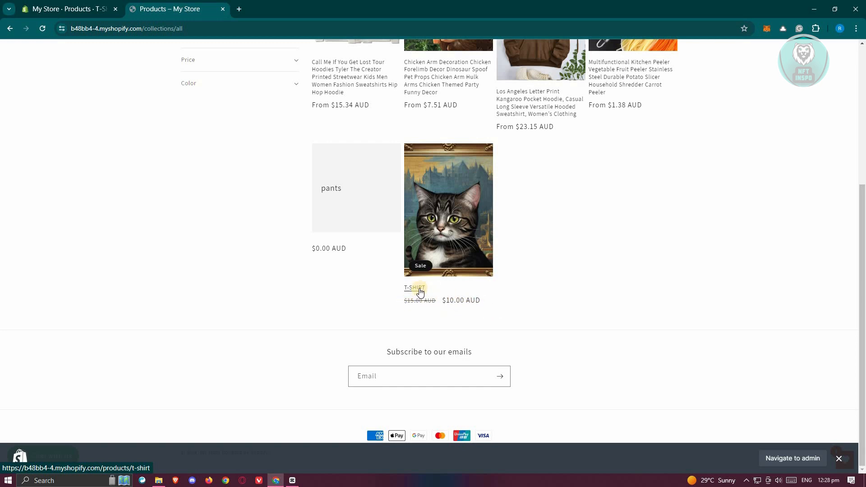
{"action": "left_click", "coordinate": [414, 288]}
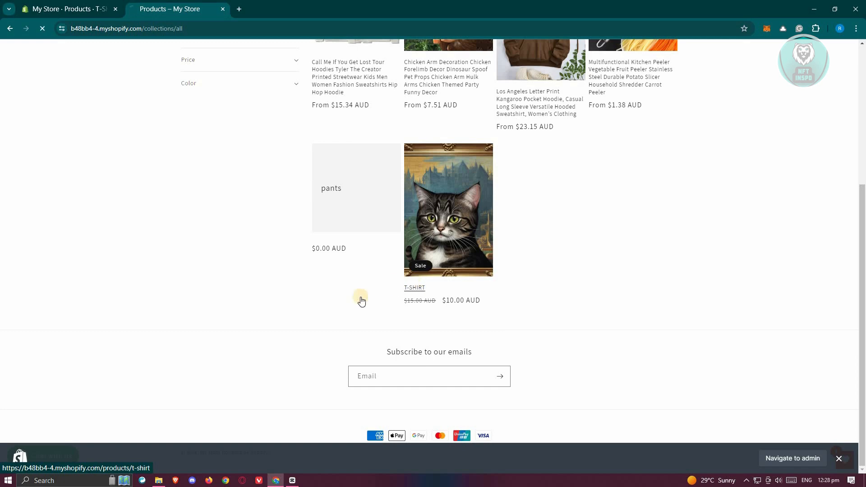
{"action": "left_click", "coordinate": [448, 209]}
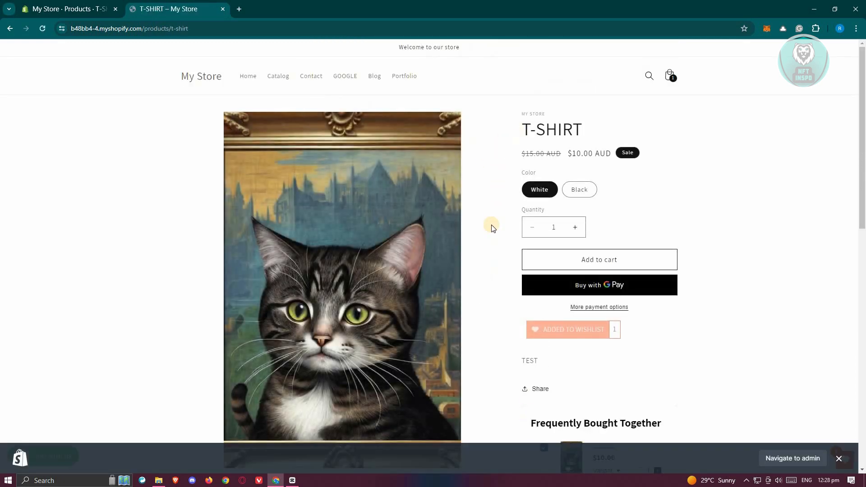
{"action": "mouse_move", "coordinate": [639, 157]}
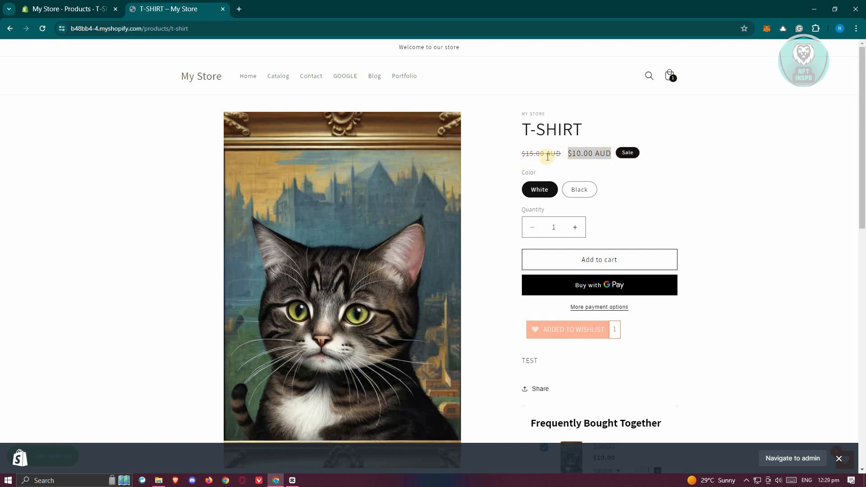
{"action": "mouse_move", "coordinate": [684, 175]}
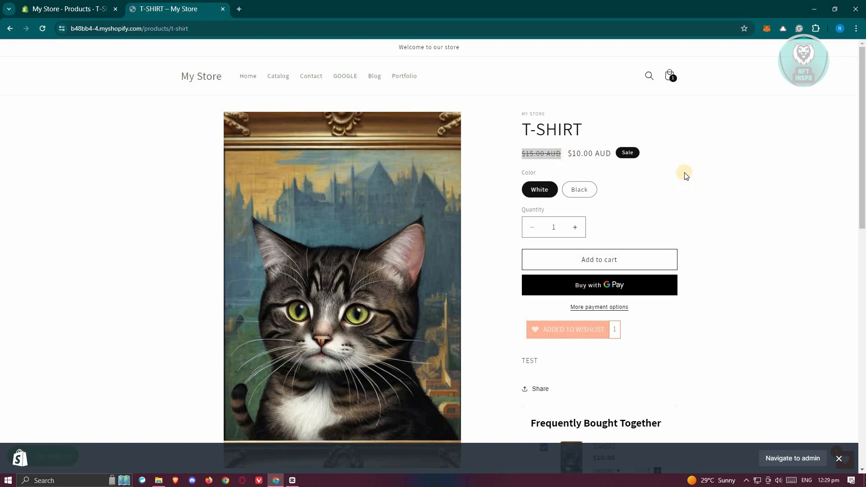
{"action": "mouse_move", "coordinate": [666, 166]}
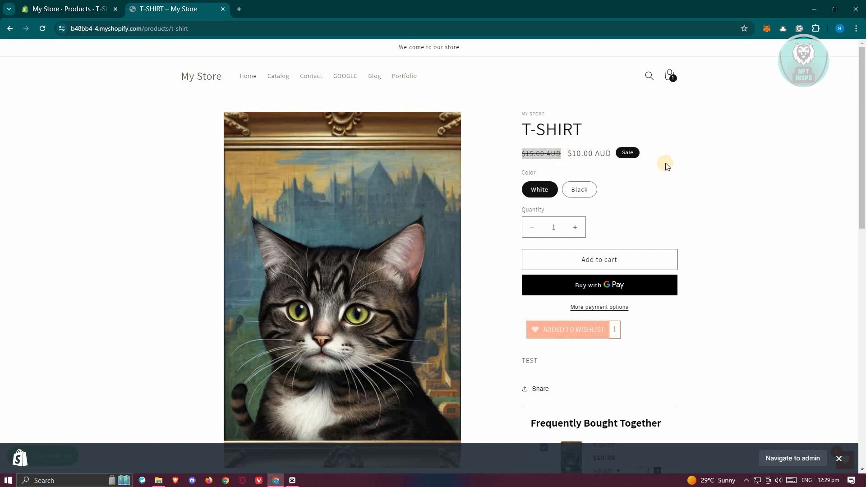
{"action": "mouse_move", "coordinate": [628, 167]}
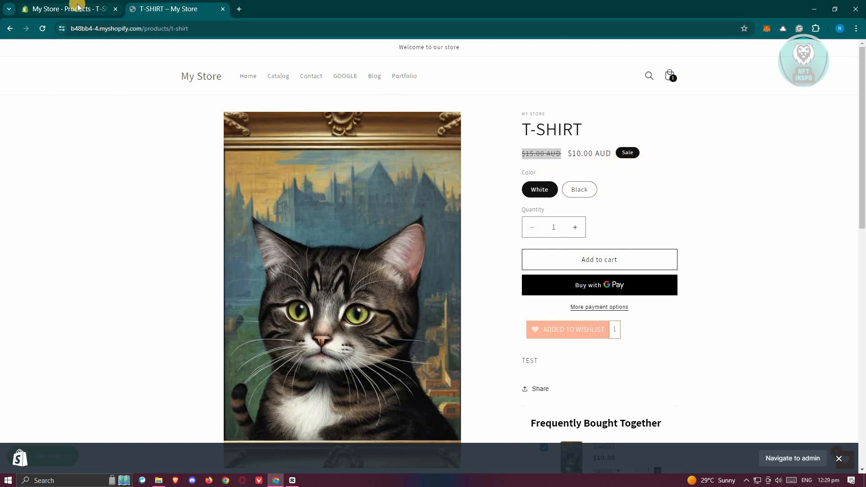
{"action": "mouse_move", "coordinate": [66, 8]}
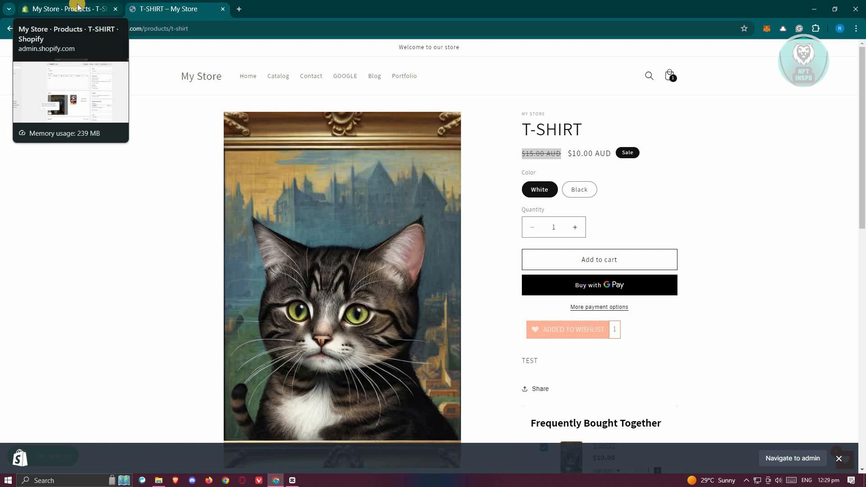